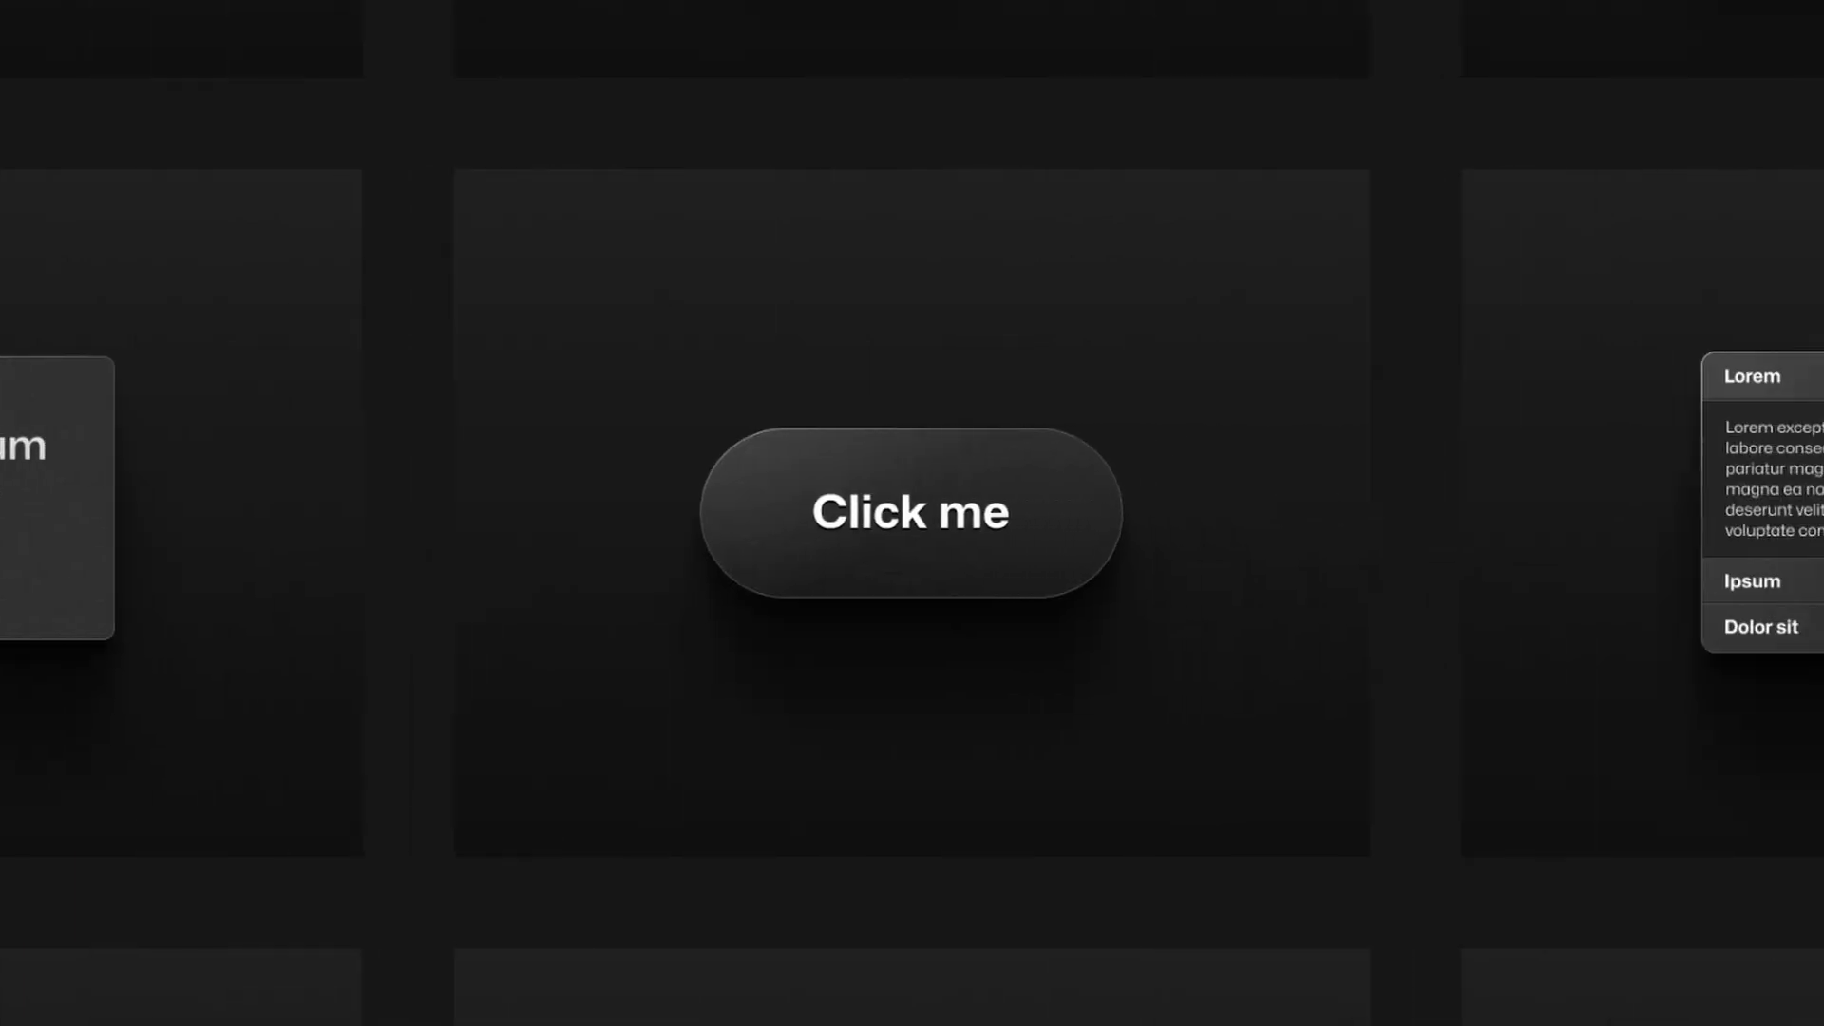
- Open the Components Database gallery, then scroll down toward the Automations page
click(909, 511)
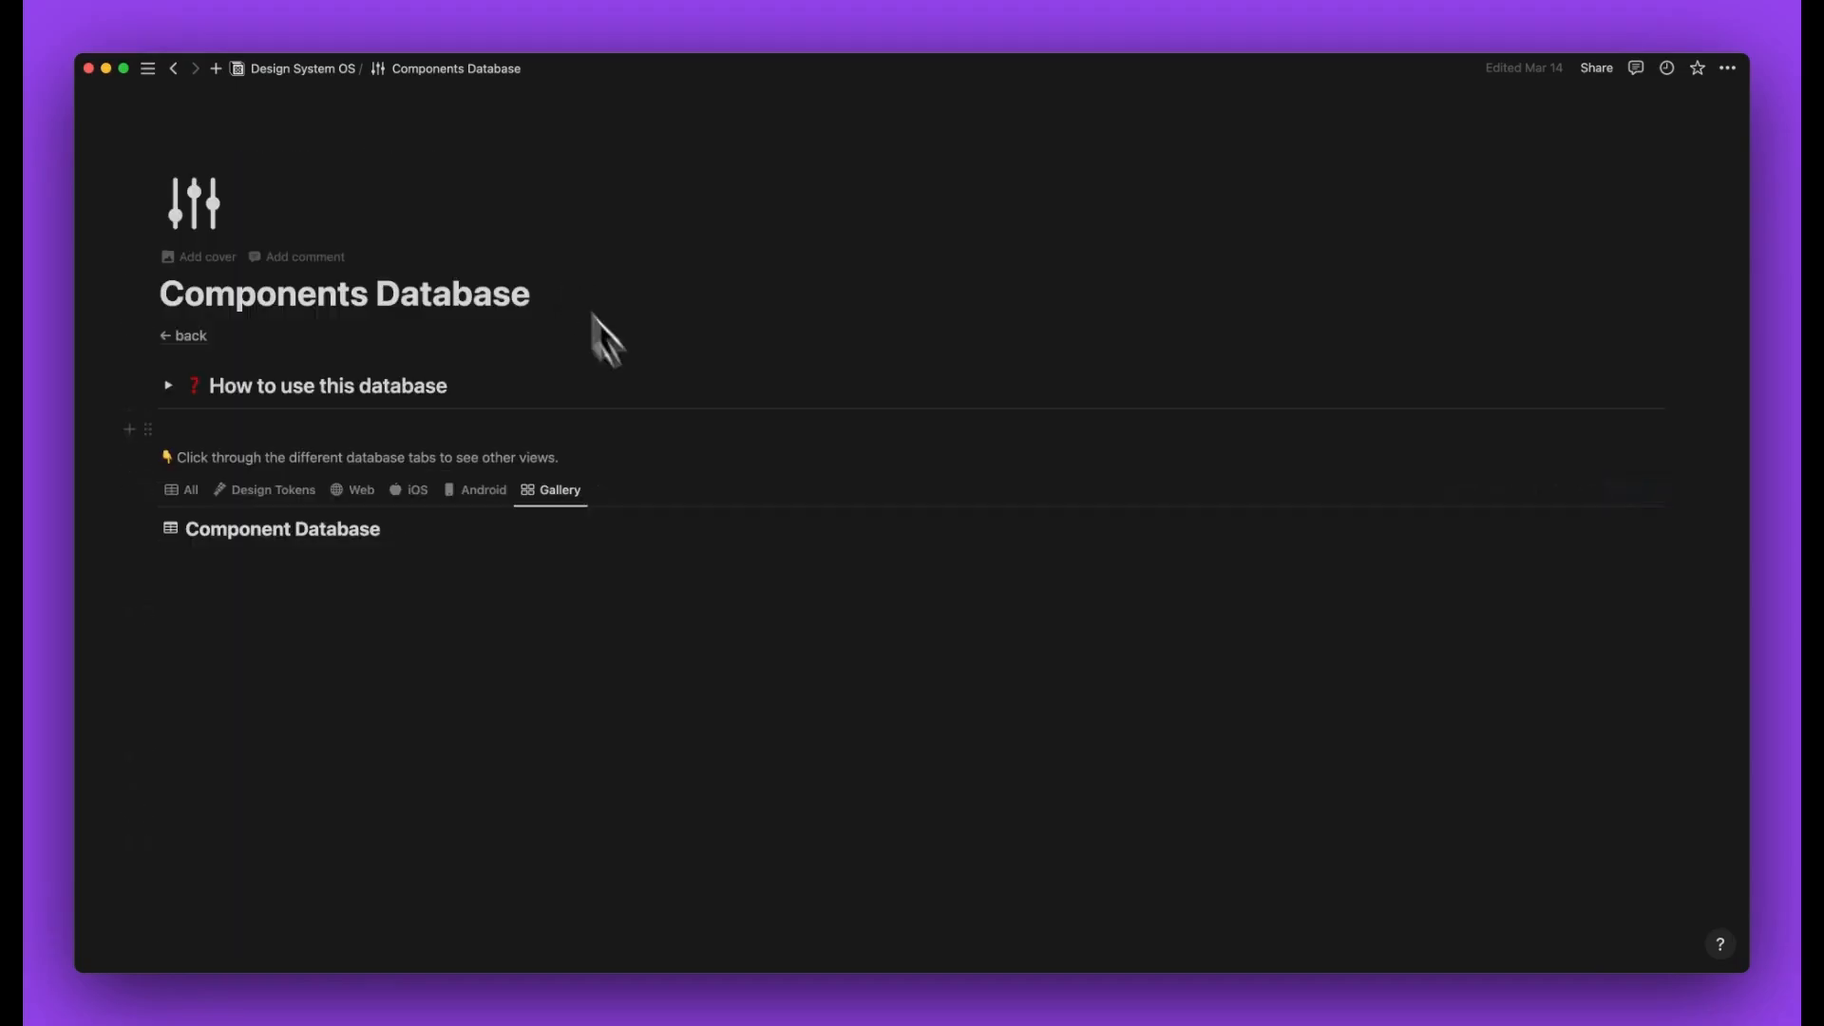
scroll(down, 3)
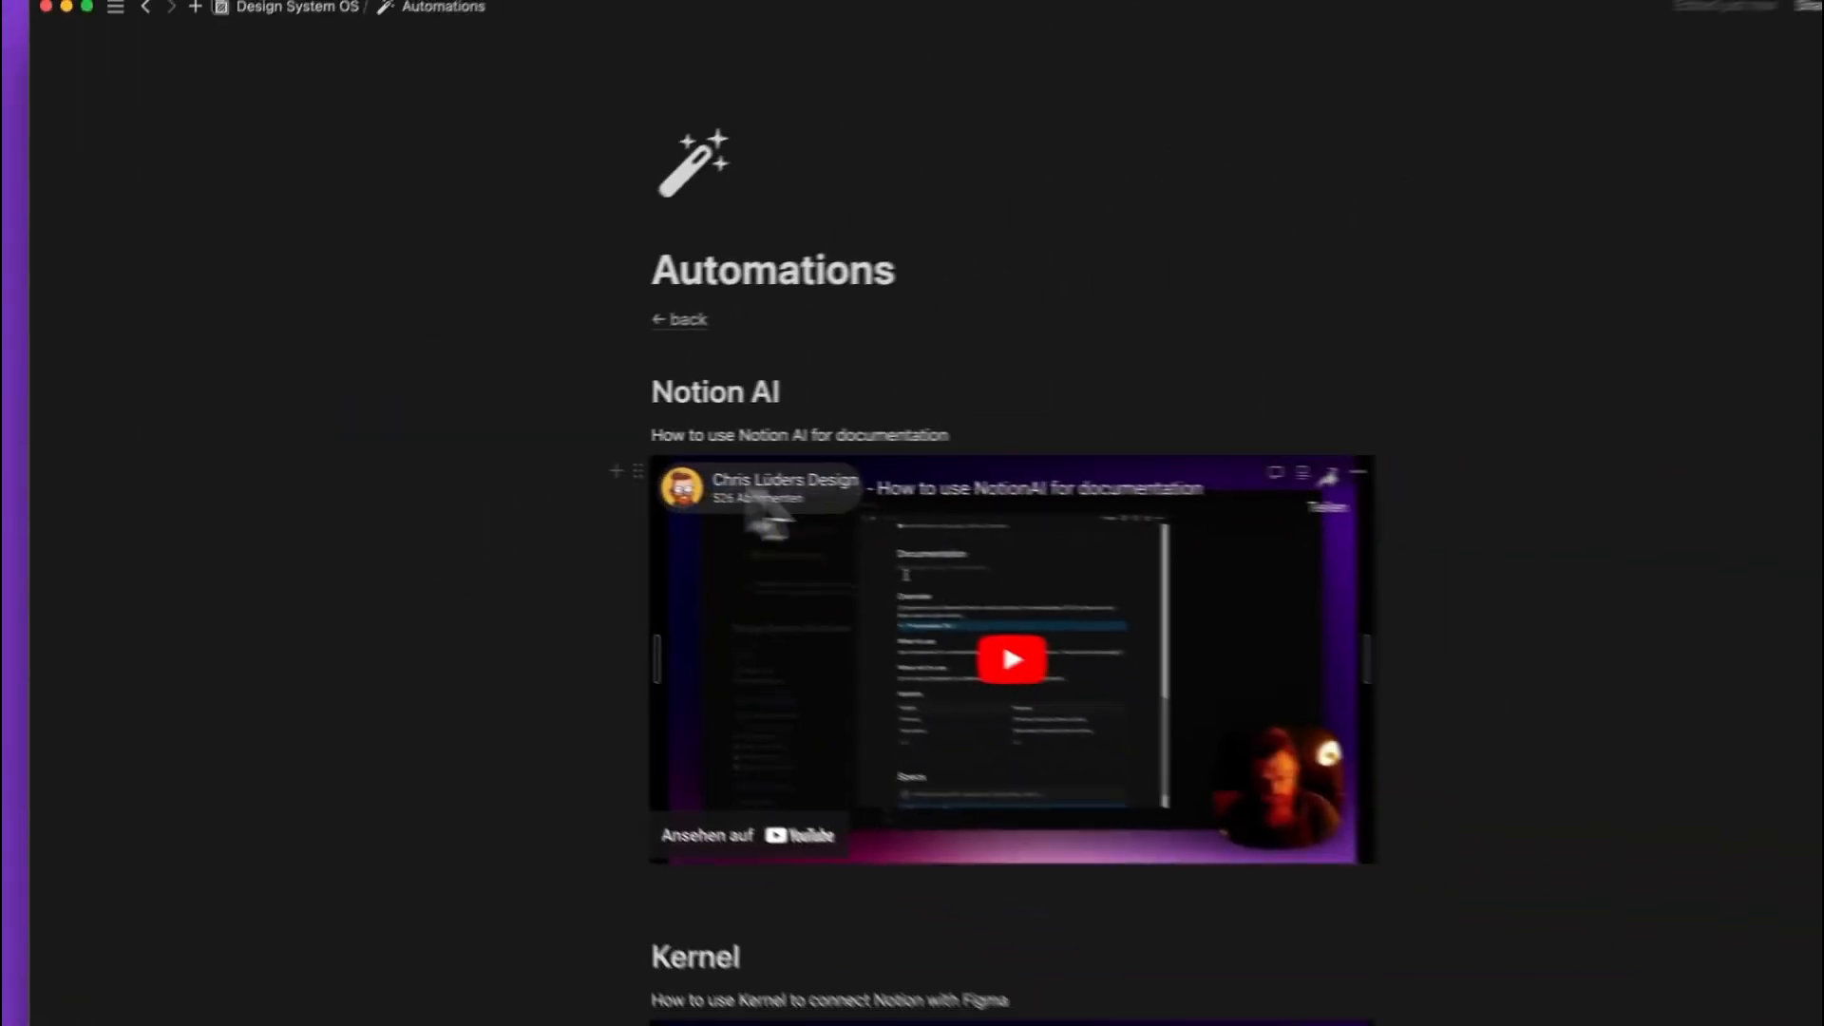
- Scroll to the Design System OS Progress checklist and check off 2 Design Audit
scroll(down, 3)
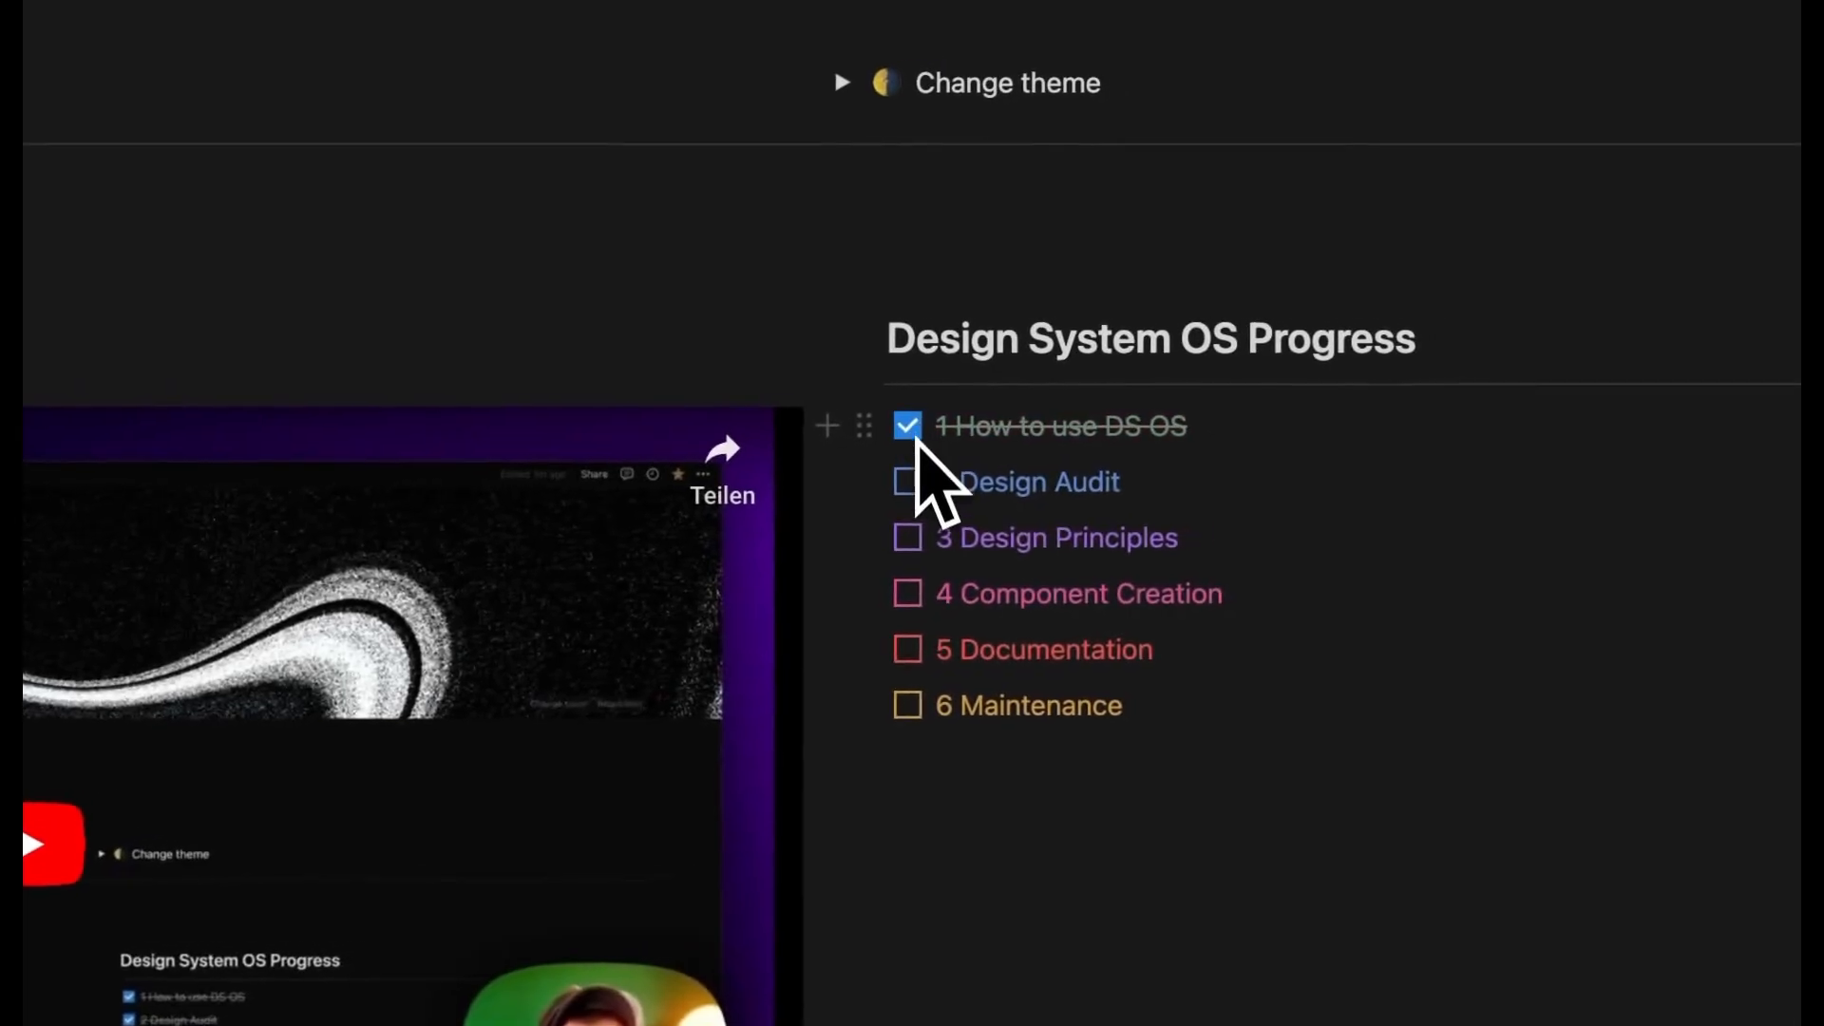
click(906, 482)
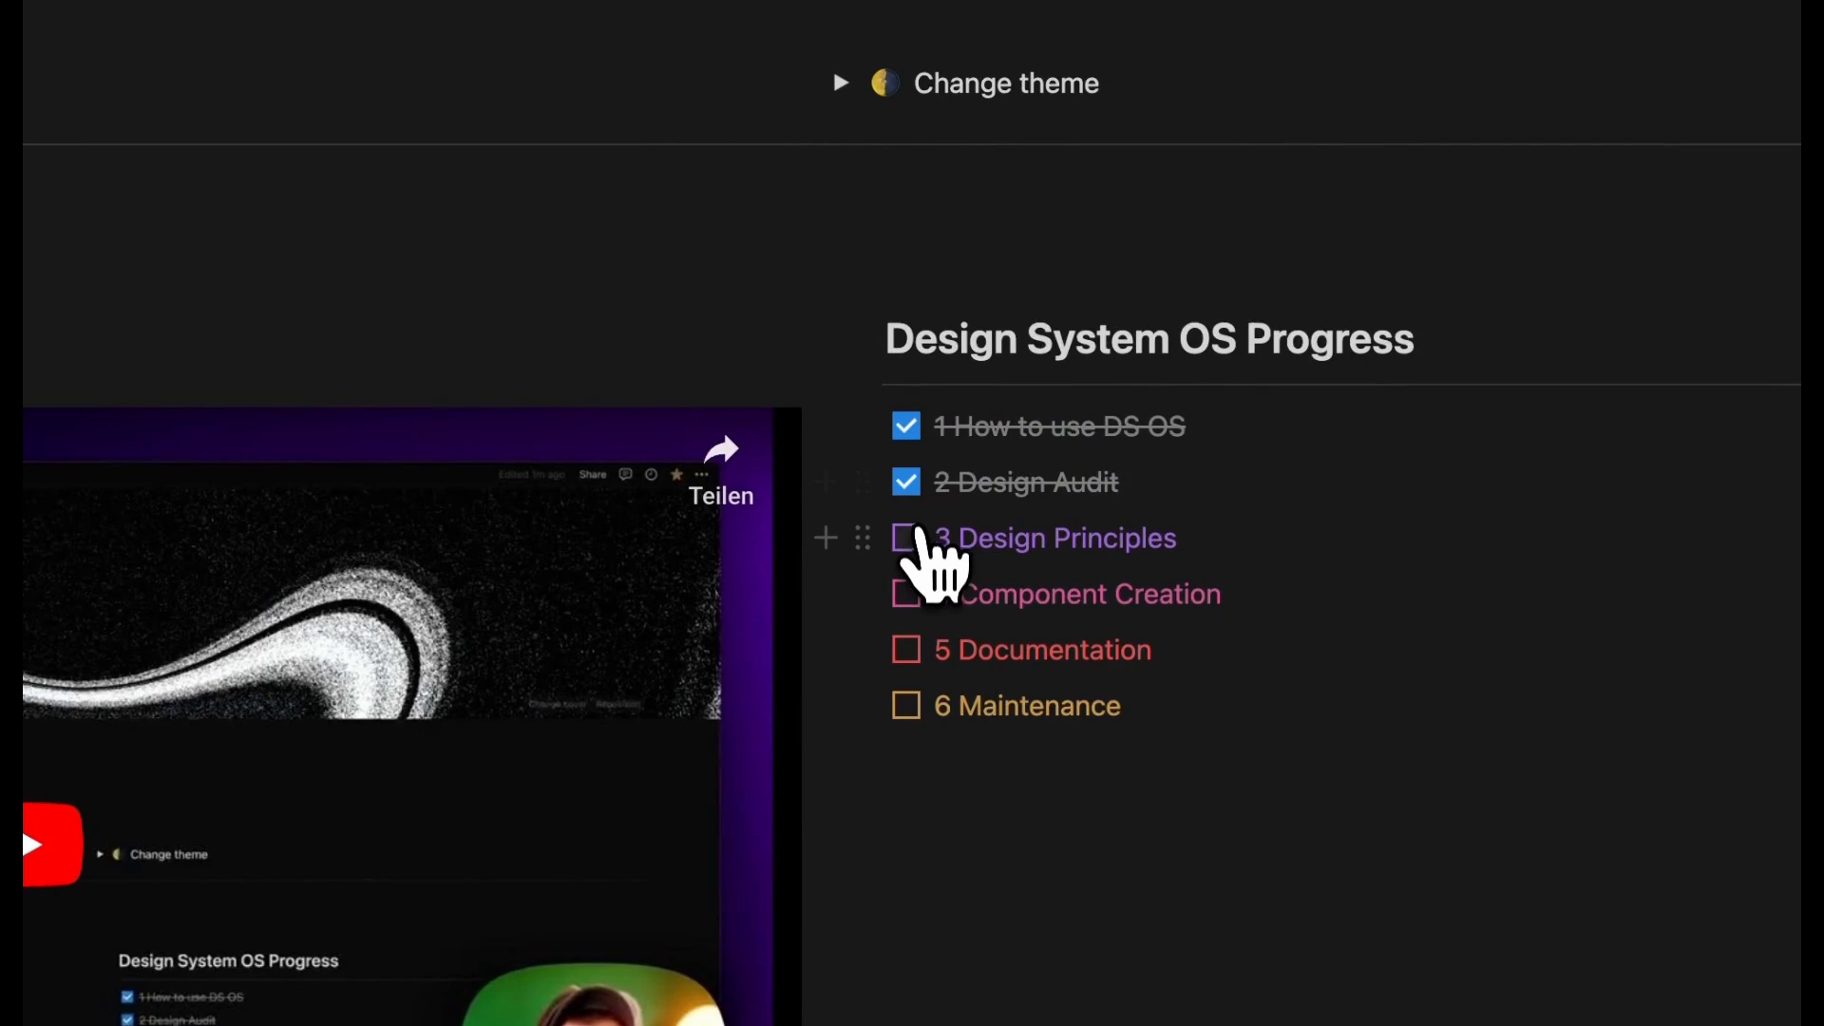